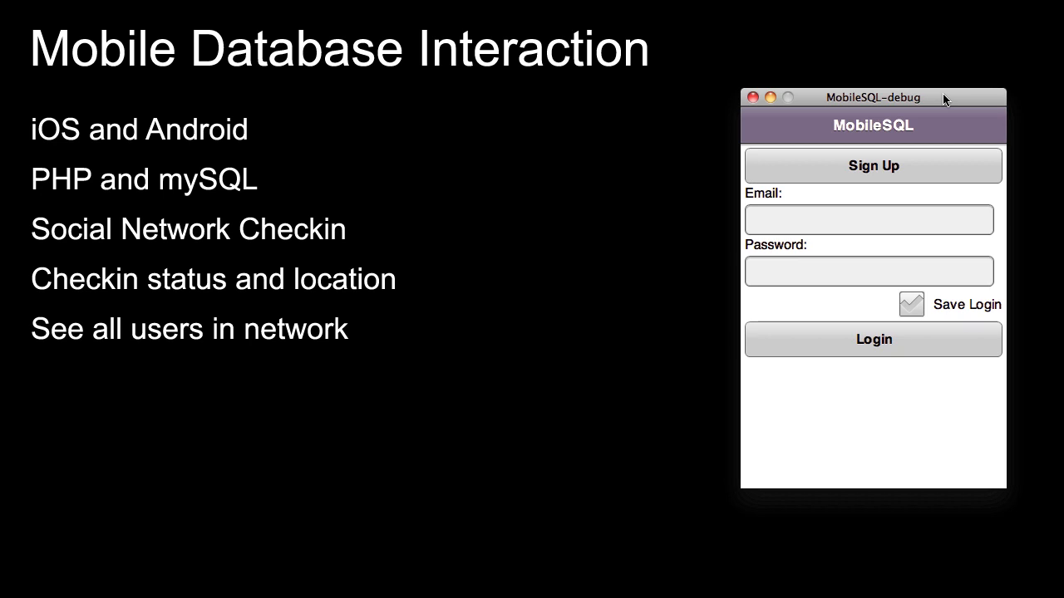
Activate the Email field on the MobileSQL login screen
click(872, 167)
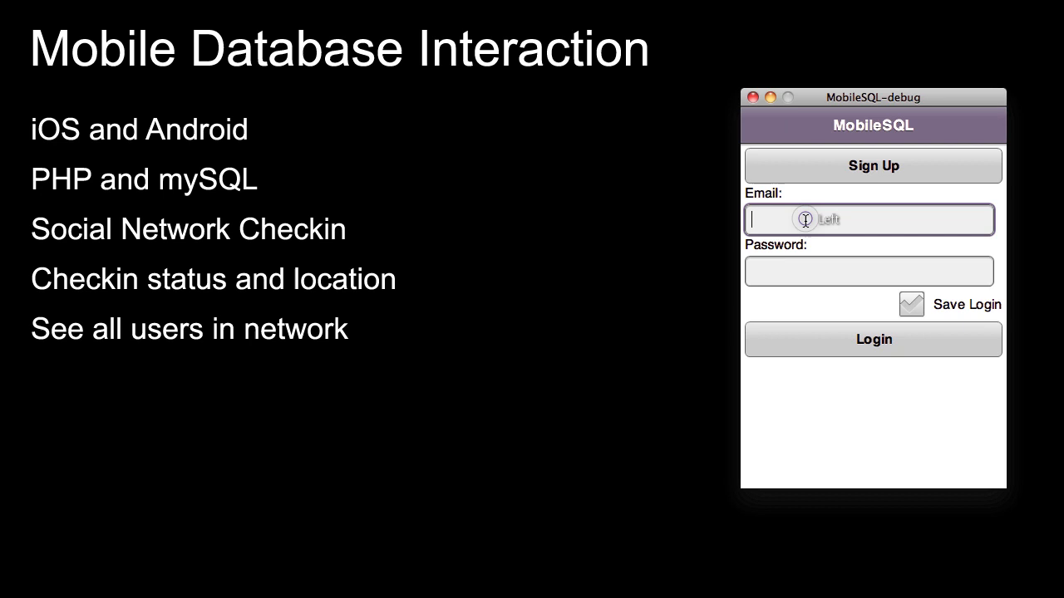
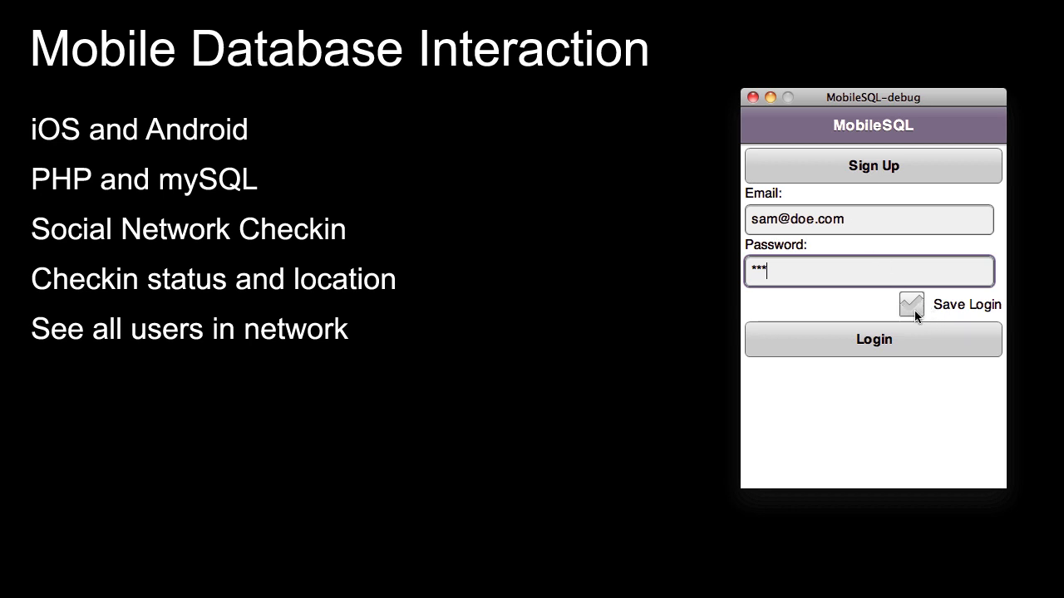
click(911, 305)
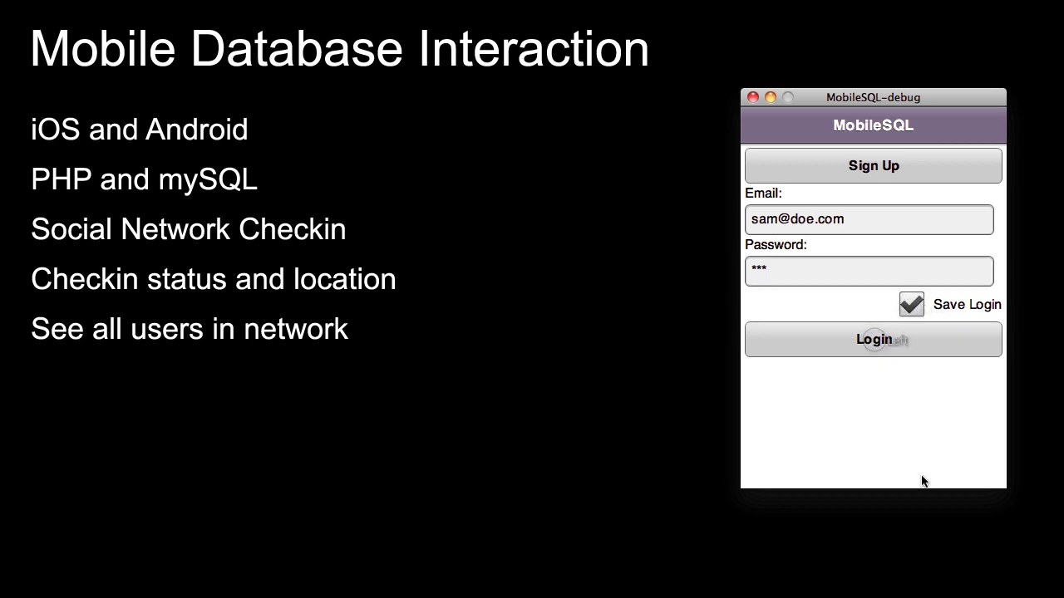
click(873, 339)
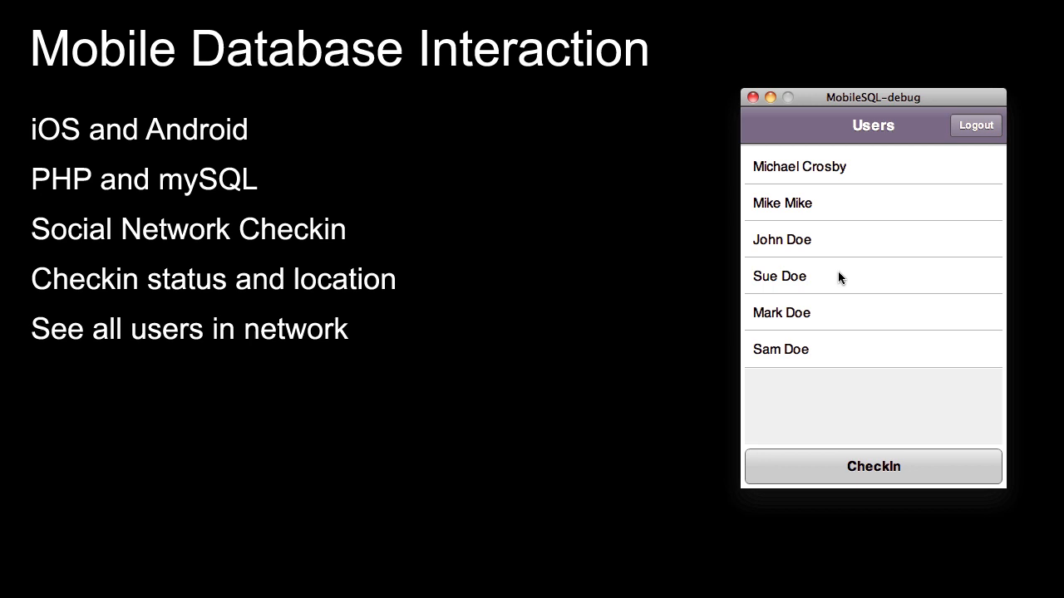
mouse_move(824, 338)
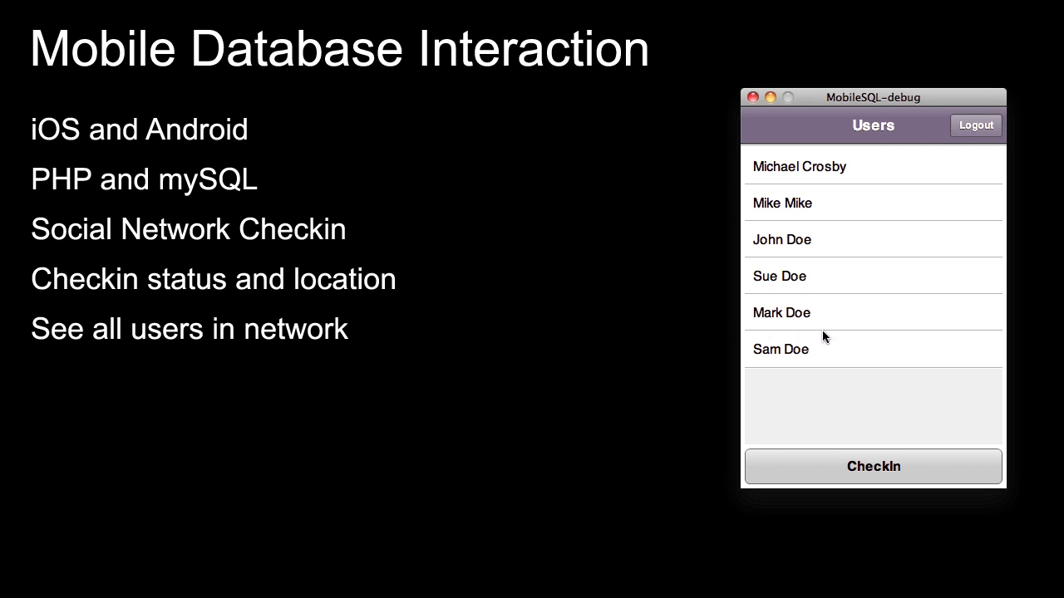
View Mark Doe's check-in status from the Users list
click(782, 313)
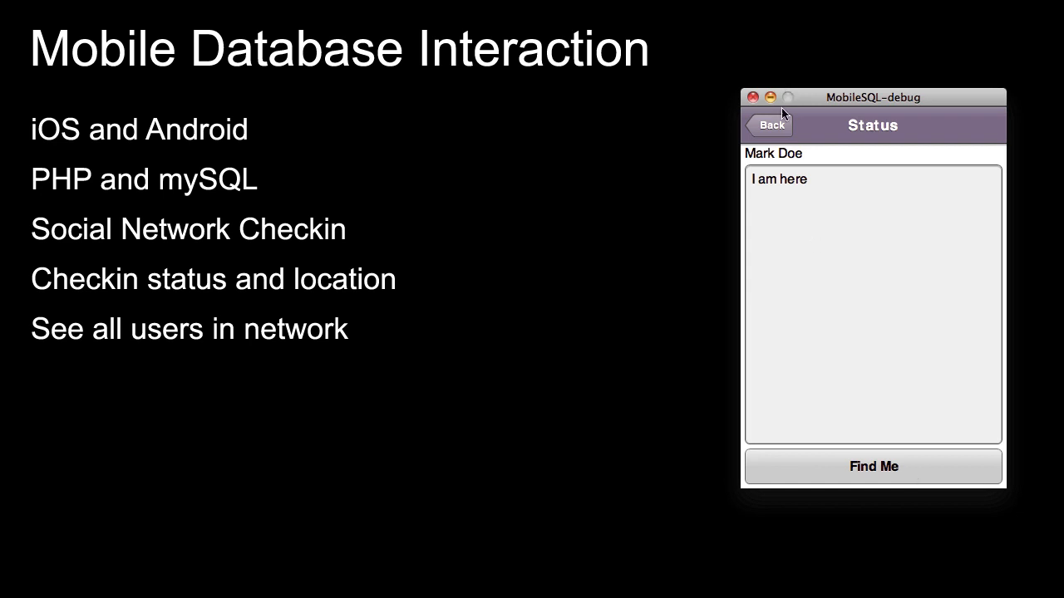
click(769, 124)
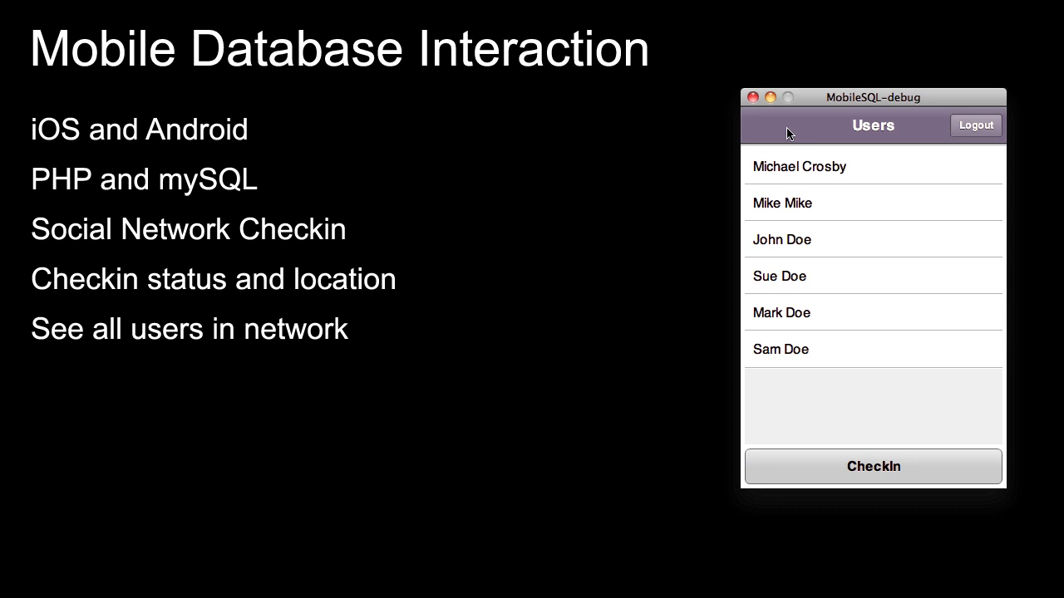